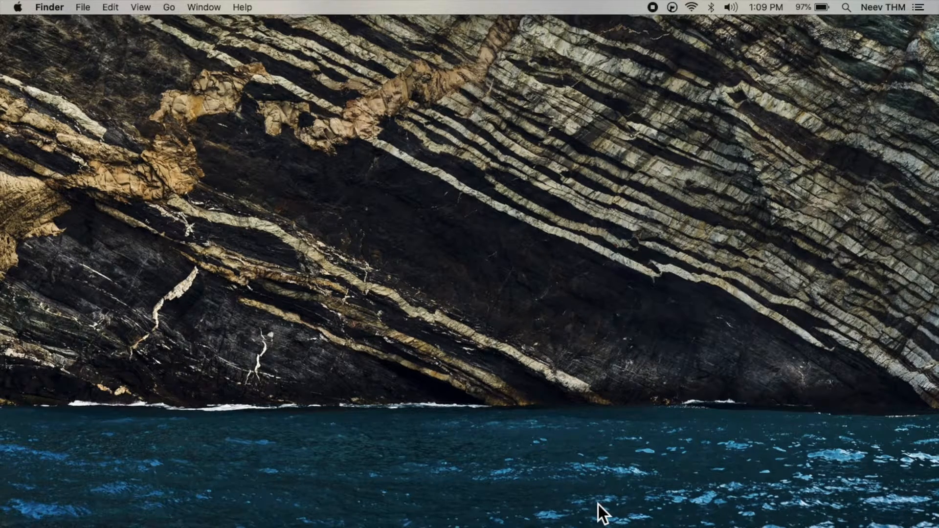
pyautogui.moveTo(731, 491)
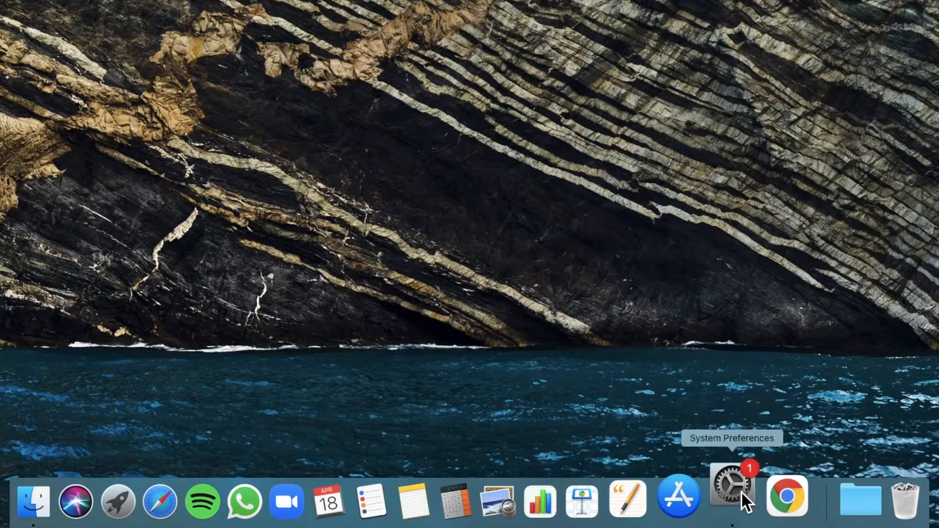
# Launch System Preferences from the Dock.
pyautogui.click(731, 495)
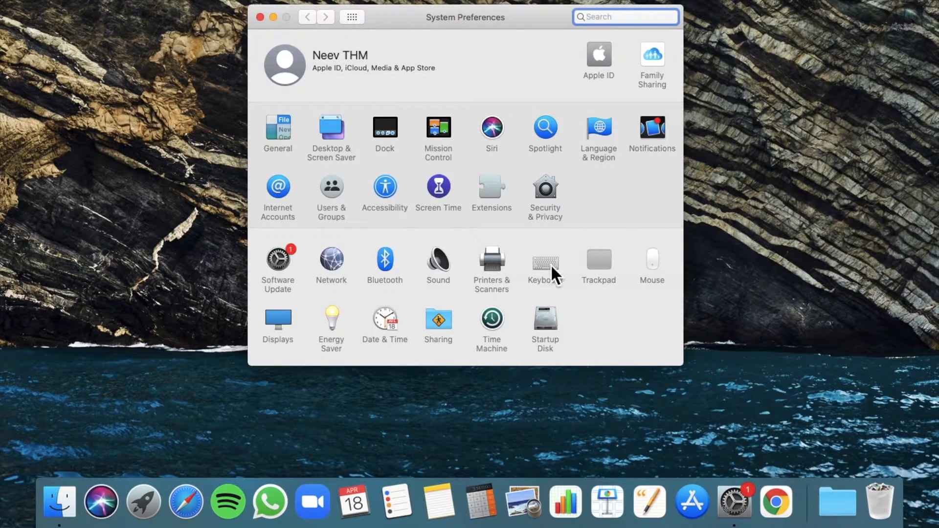
# Open Keyboard preferences to turn on Dictation with English (United States).
pyautogui.click(544, 260)
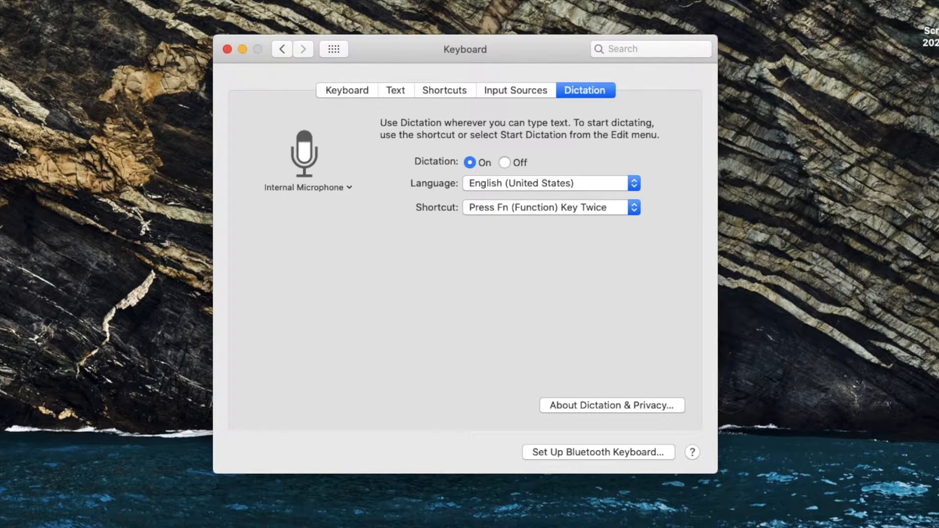
# Dictate 'And I say something. This will get typed out into which ever text field I have selected.' into TextEdit.
pyautogui.press('cmd+space')
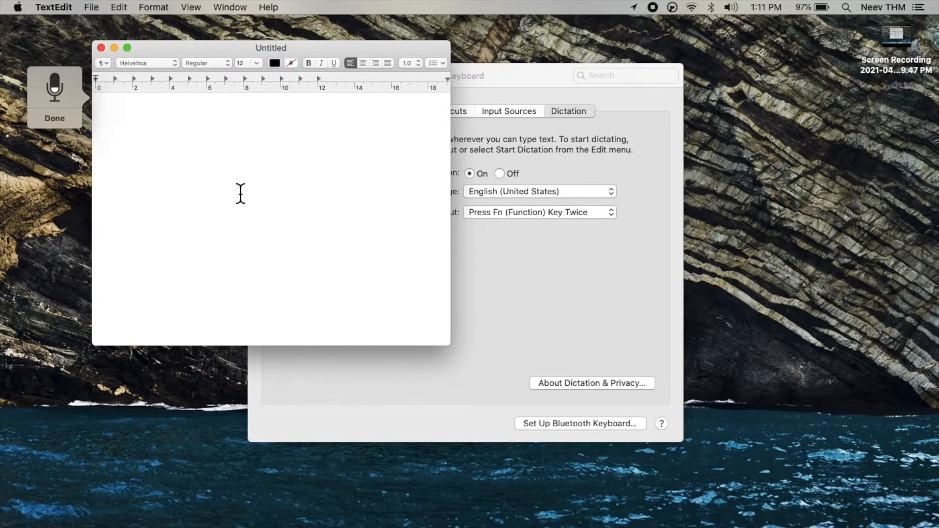
pyautogui.write('And I say something')
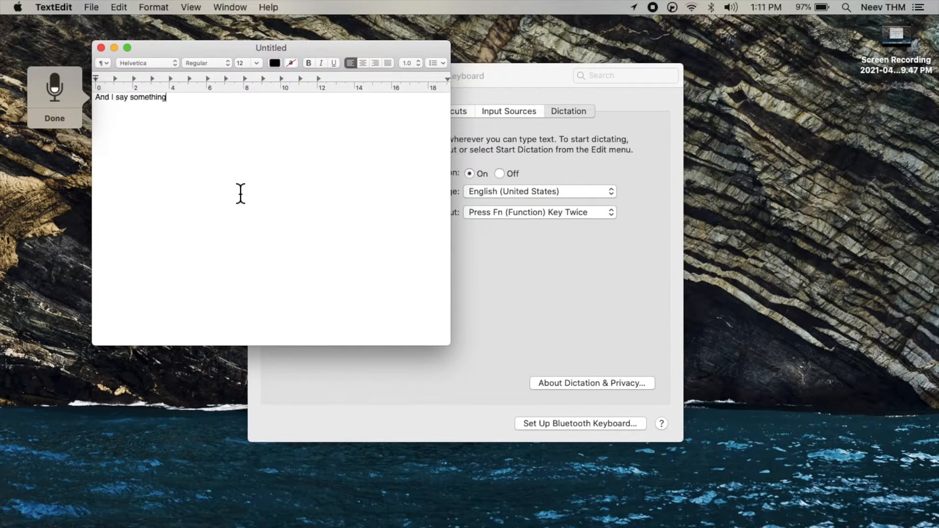
pyautogui.write('.')
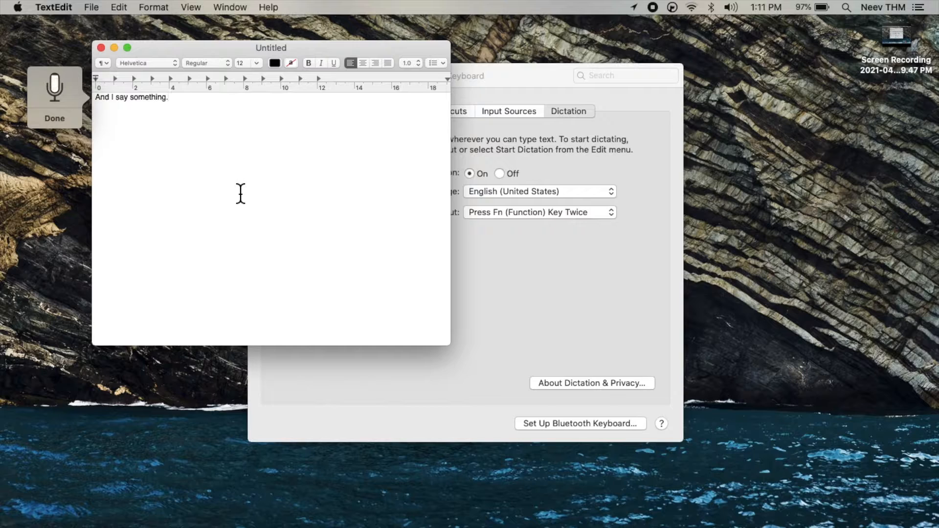
pyautogui.write('This will get typed out')
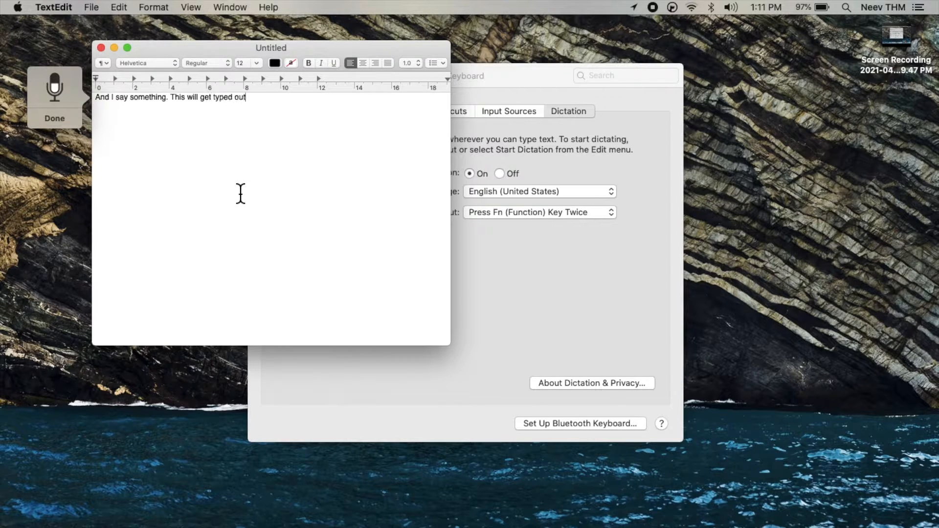
pyautogui.write('into which ever text field I have')
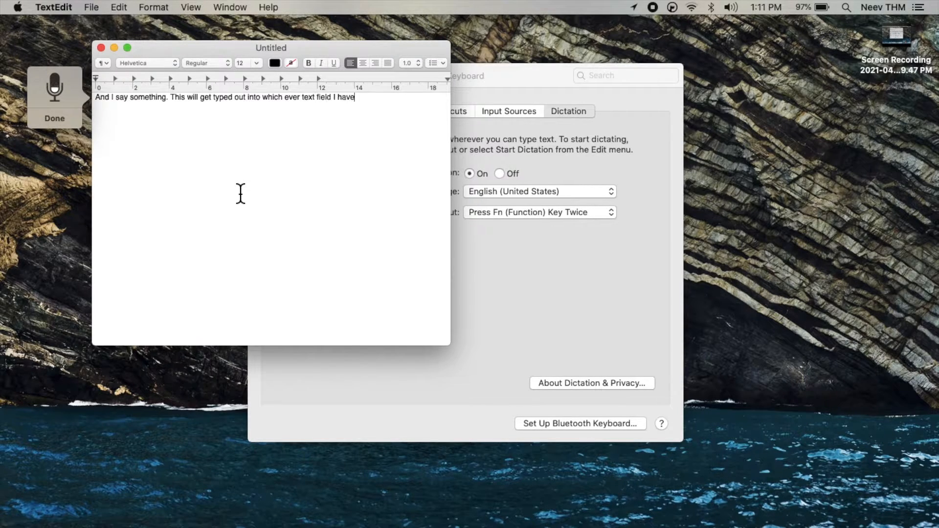
pyautogui.write('selected.')
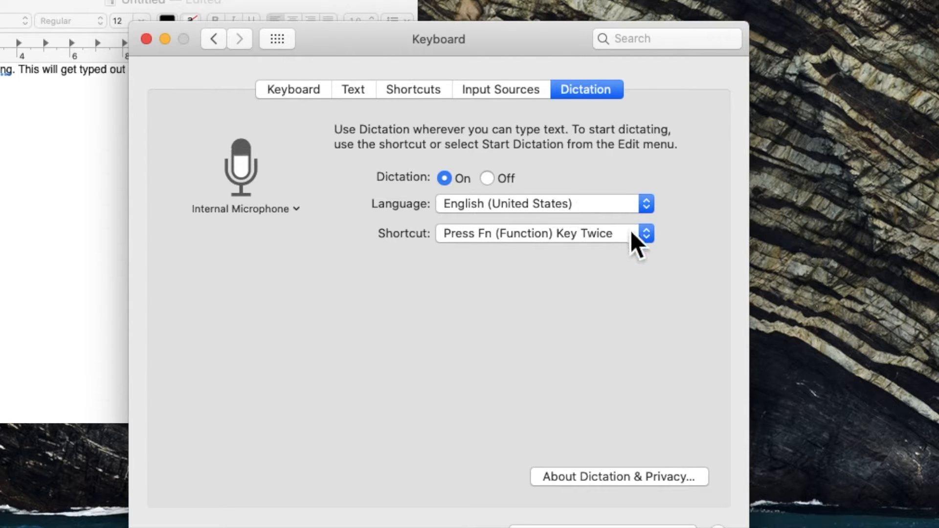
pyautogui.click(541, 203)
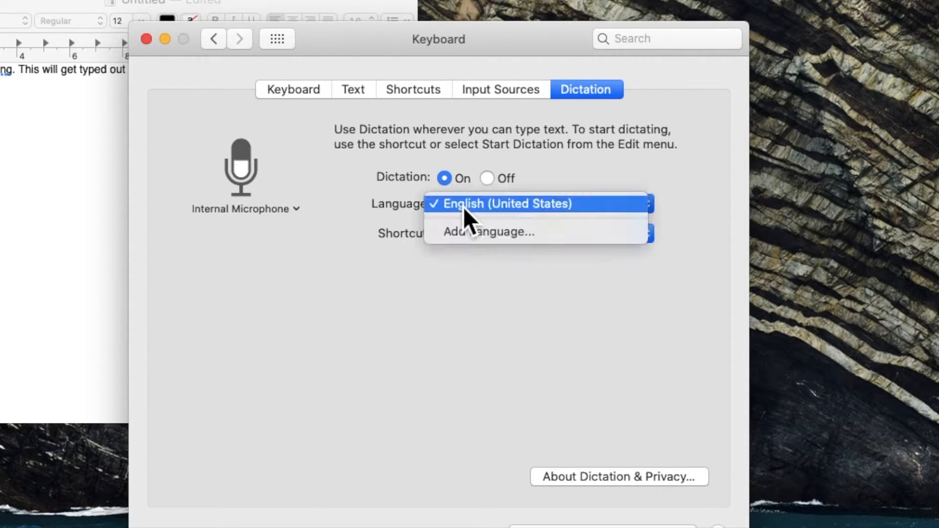
pyautogui.click(489, 232)
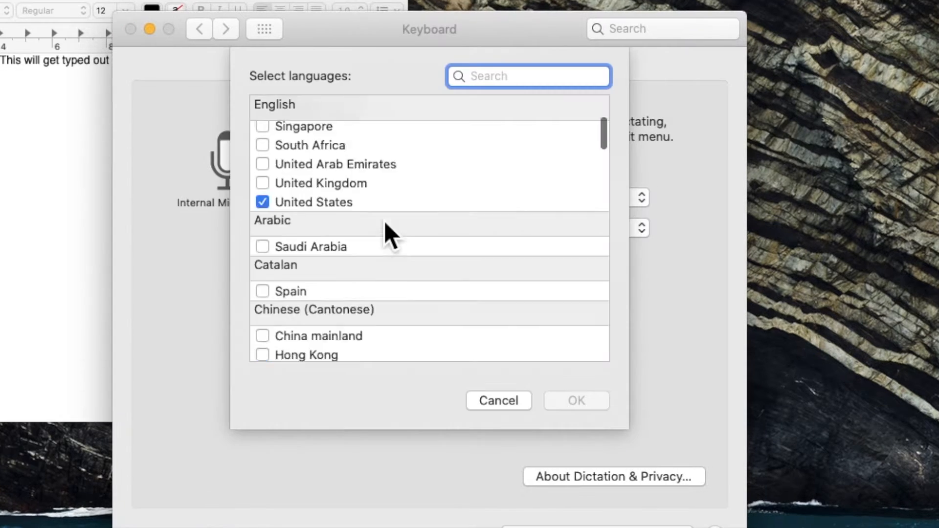
pyautogui.scroll(-3)
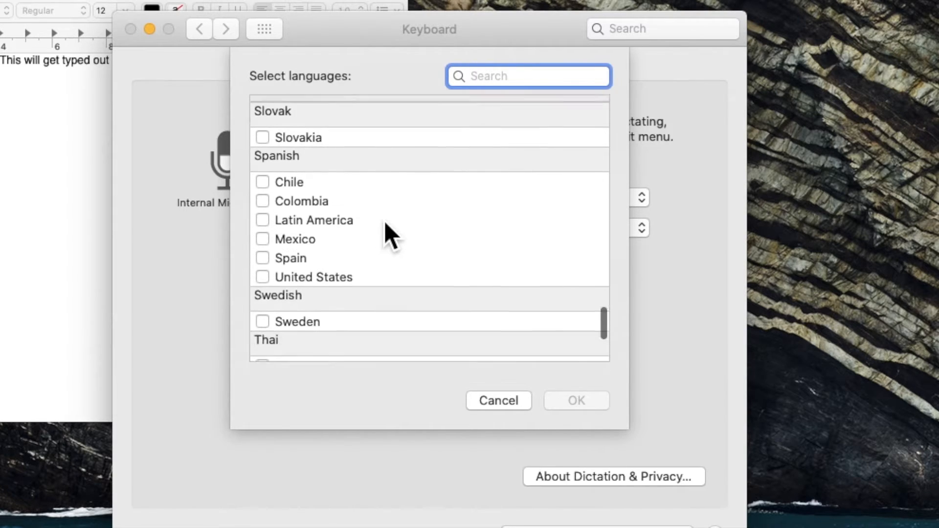
pyautogui.click(498, 400)
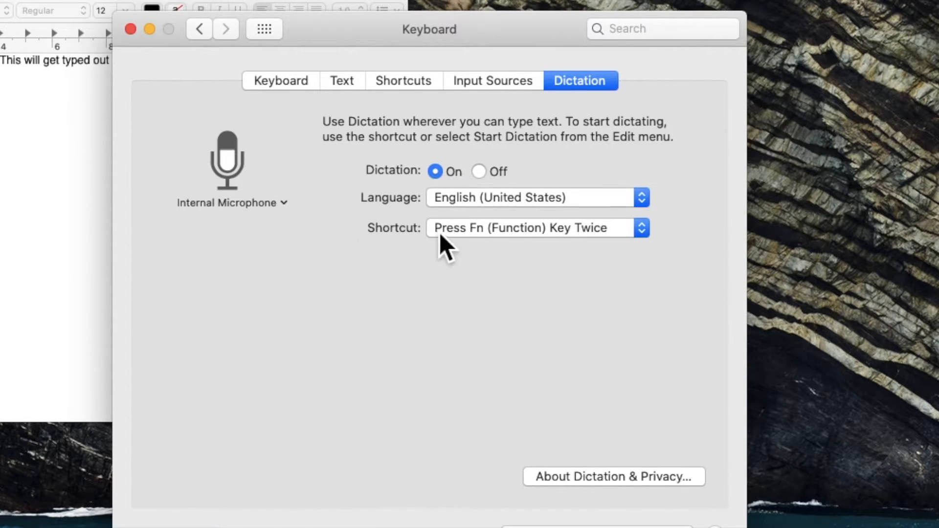
pyautogui.click(536, 228)
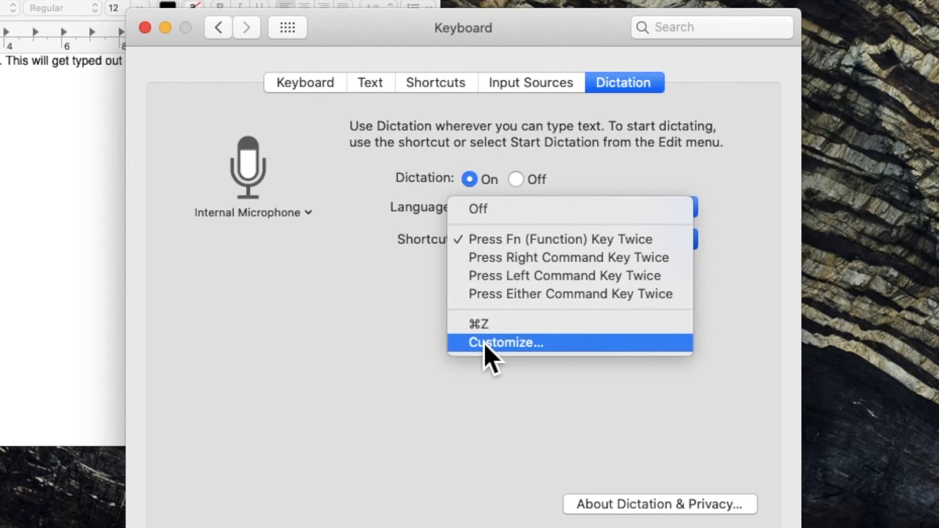
pyautogui.click(504, 342)
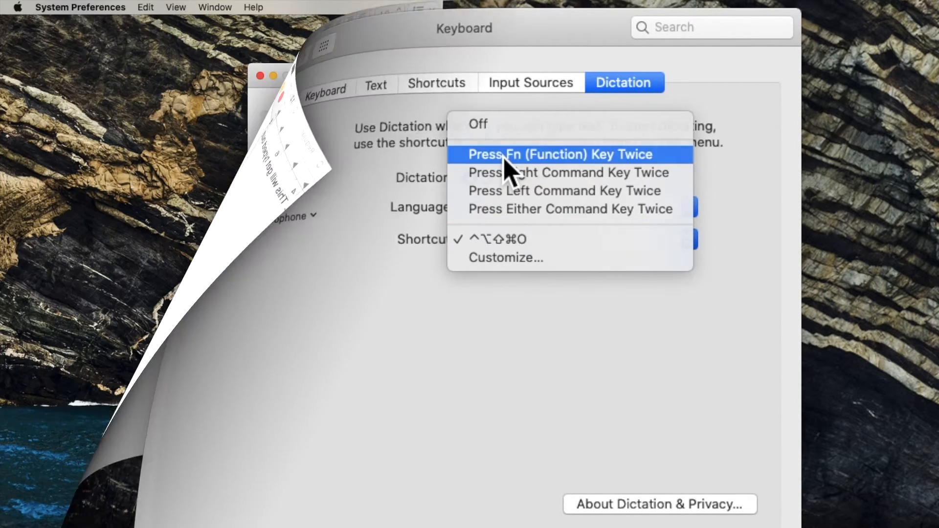
pyautogui.click(559, 154)
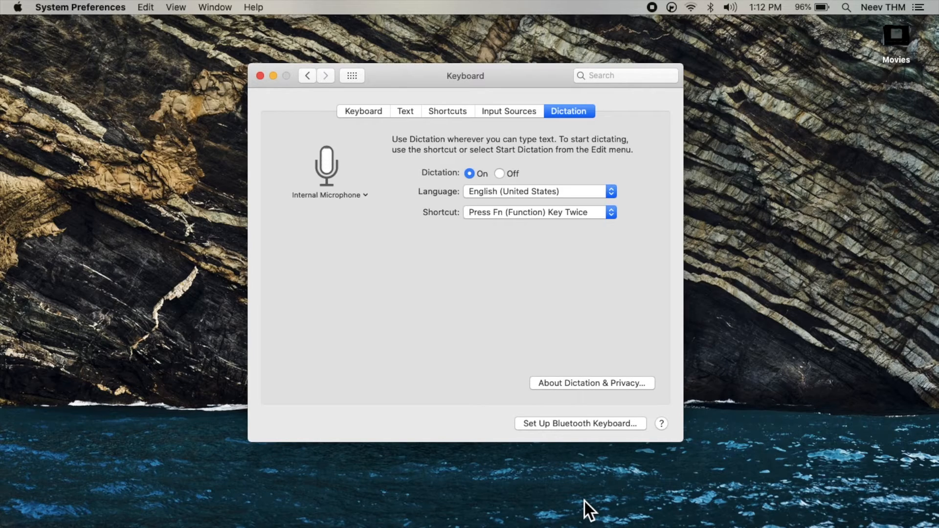